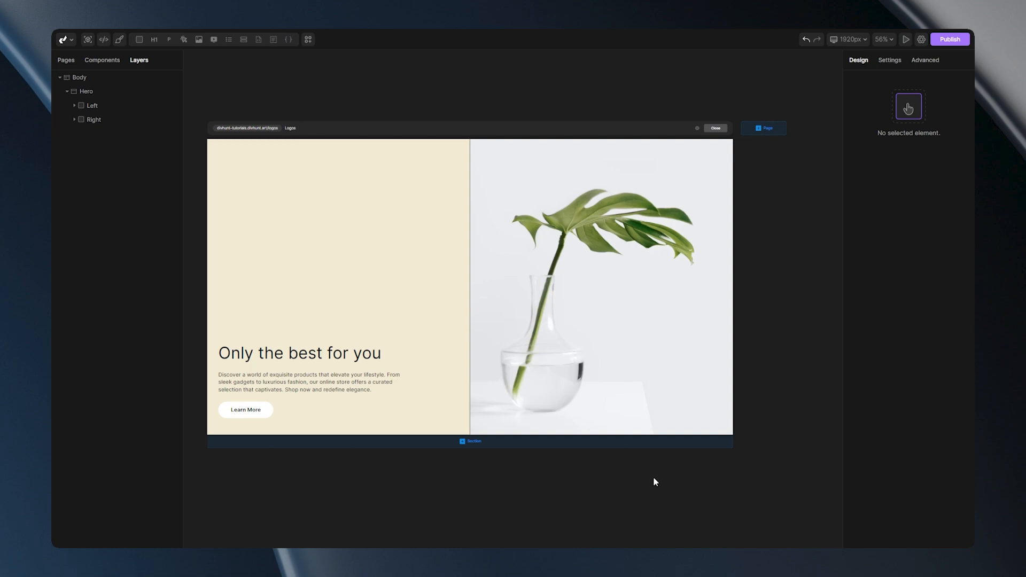
# Browse plugins from settings and locate the installed Marquee Effect plugin.
pyautogui.click(921, 39)
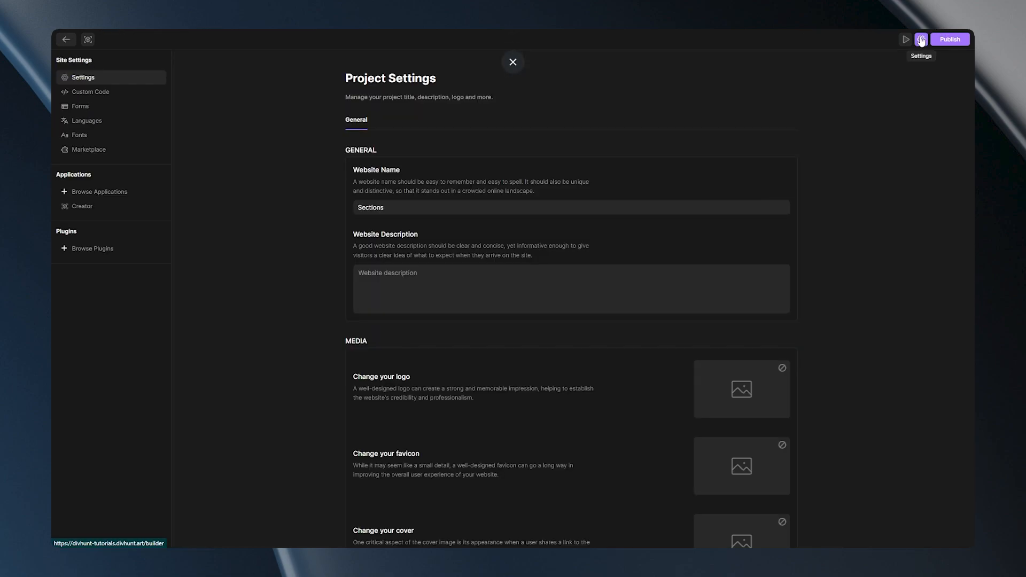
pyautogui.click(93, 248)
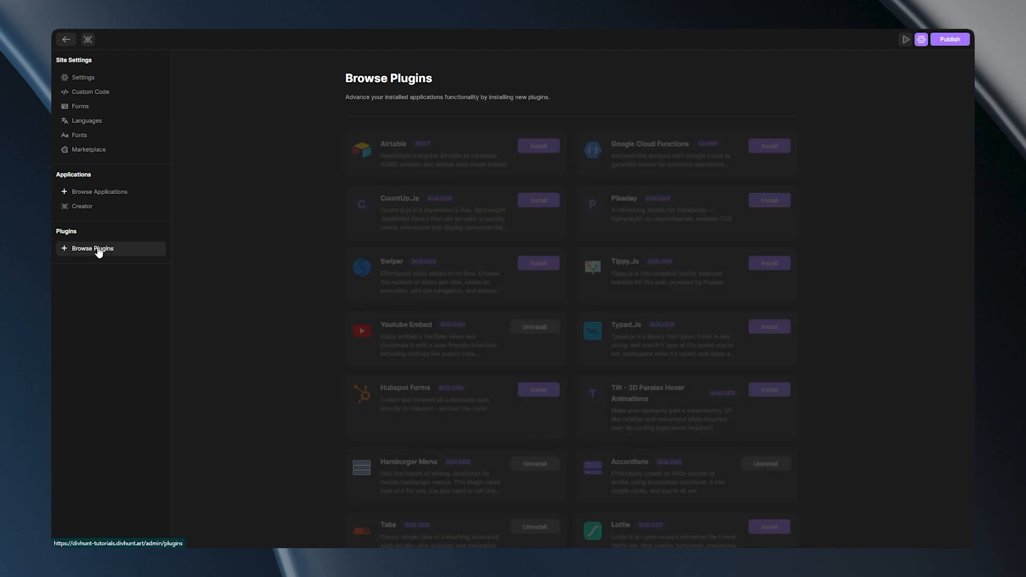
pyautogui.scroll(-3)
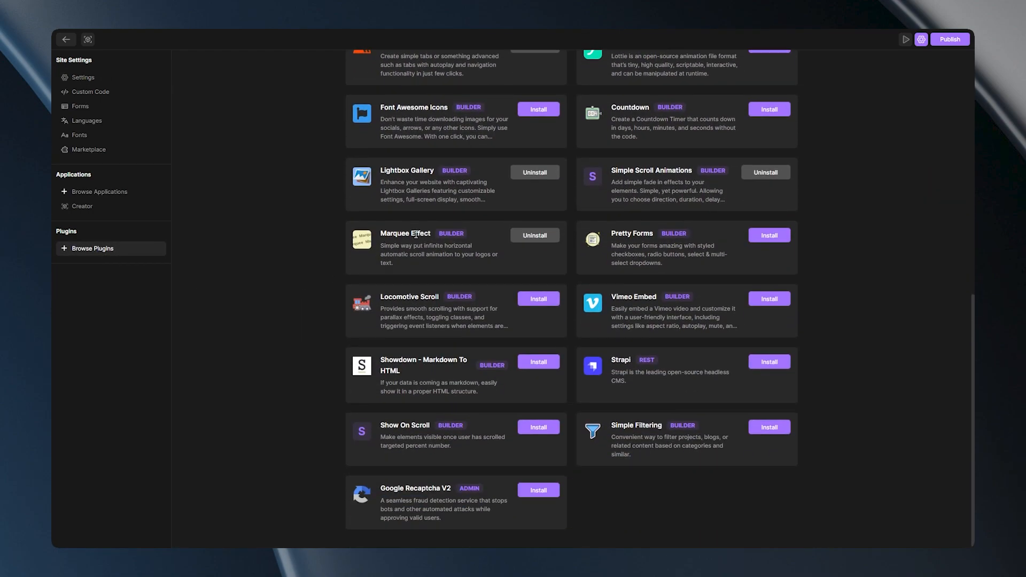
pyautogui.doubleClick(405, 233)
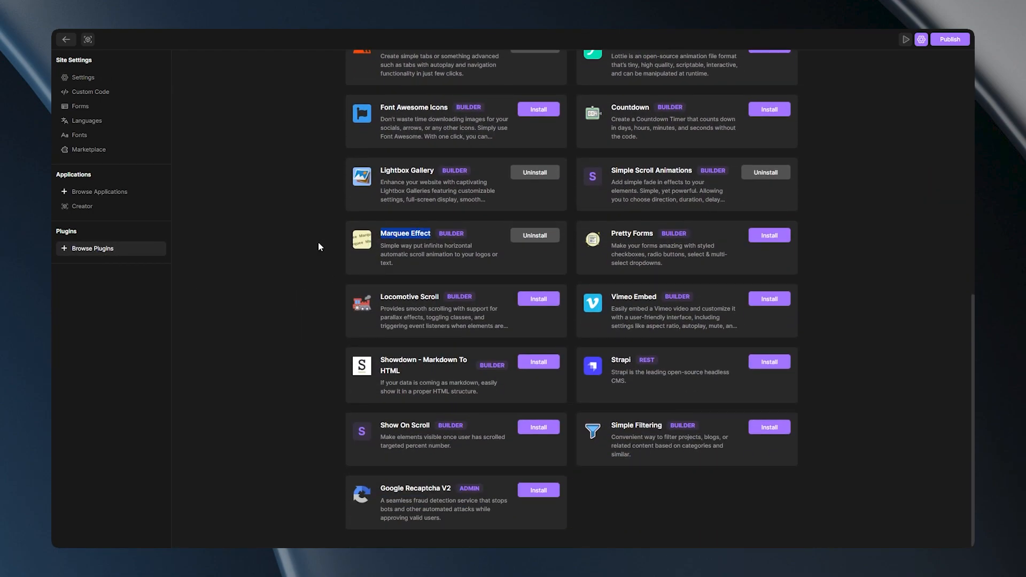
pyautogui.moveTo(66, 39)
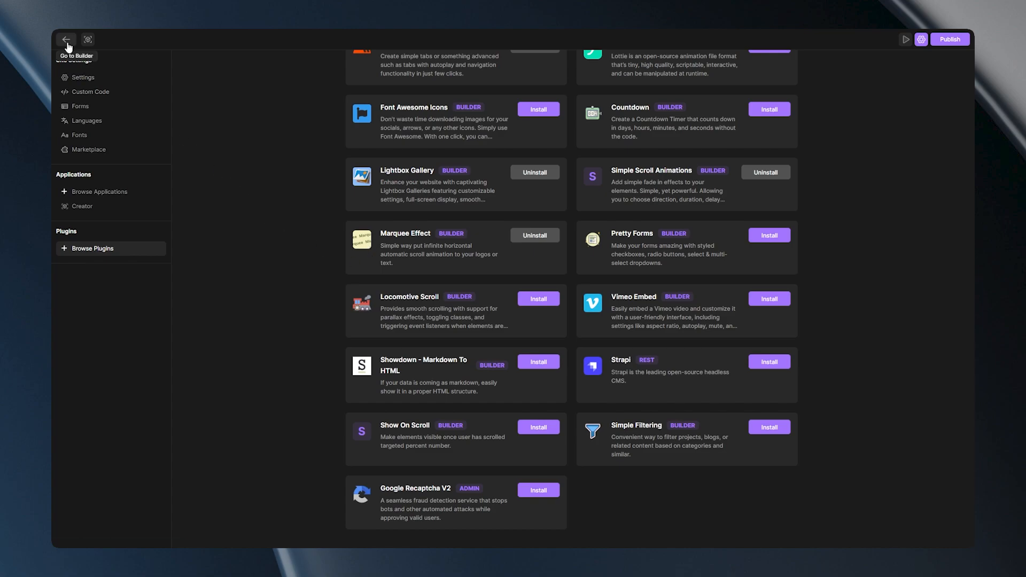
# Back in the builder, add a Section below the hero with a Slider div containing a Wrapper div.
pyautogui.click(66, 38)
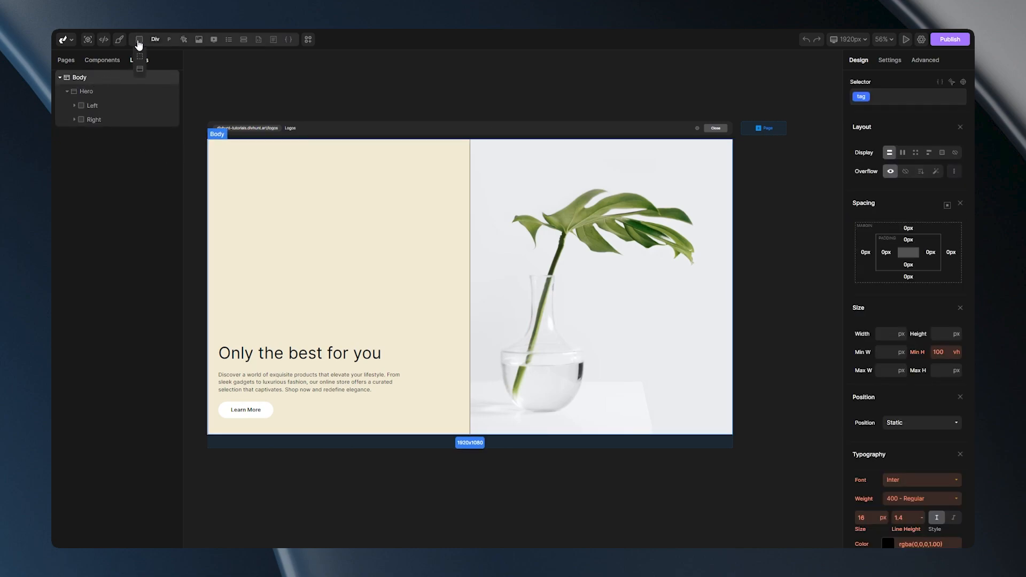
pyautogui.click(138, 39)
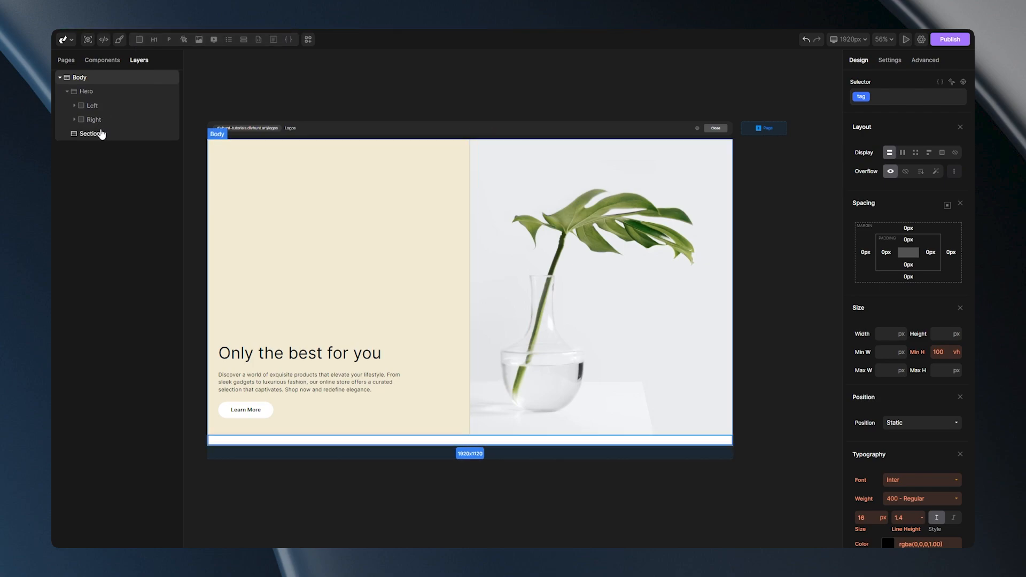
pyautogui.click(90, 133)
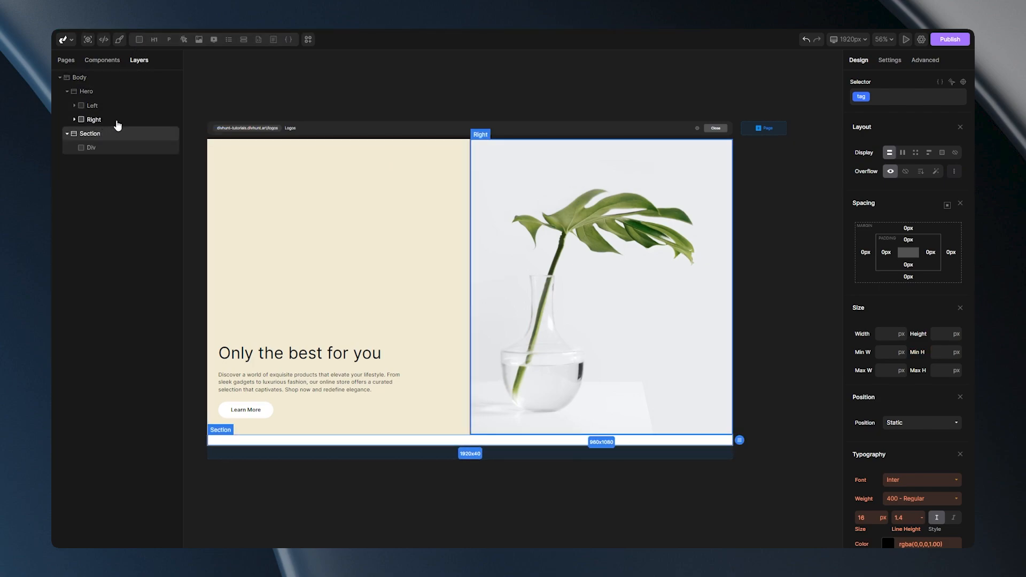
pyautogui.rightClick(91, 148)
pyautogui.write('Slider')
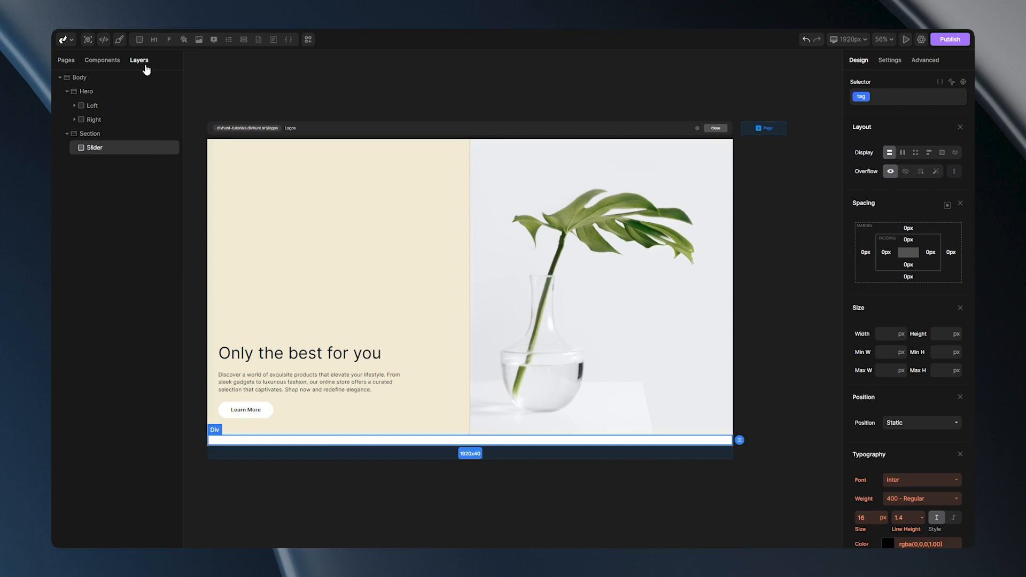
pyautogui.click(73, 147)
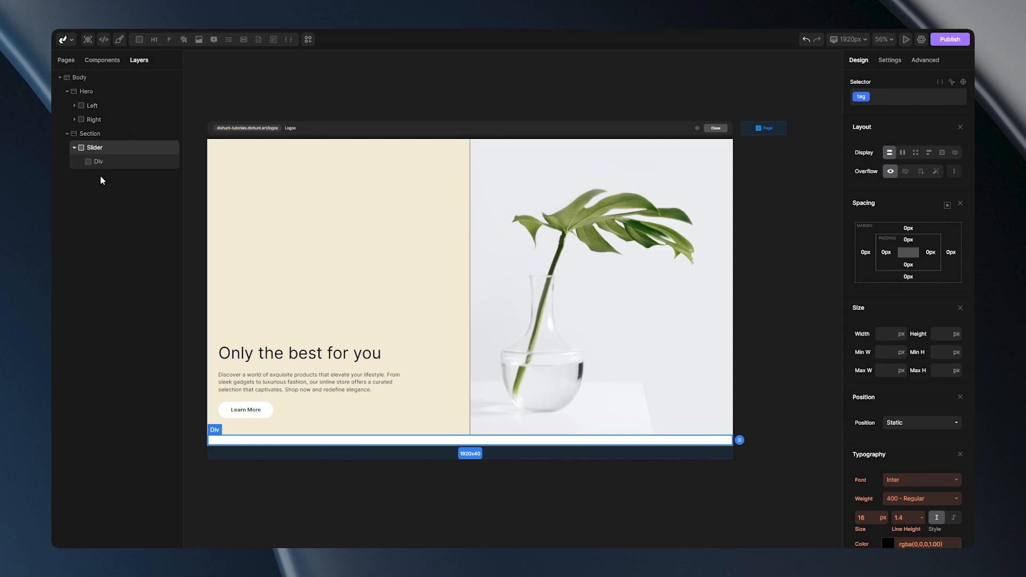
pyautogui.rightClick(98, 161)
pyautogui.write('Wrapper')
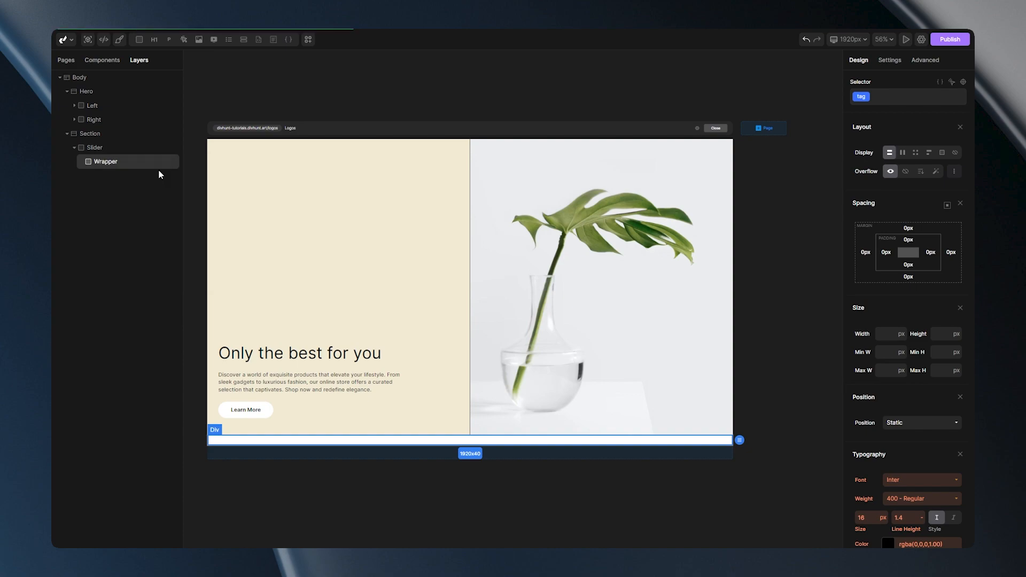
pyautogui.moveTo(112, 169)
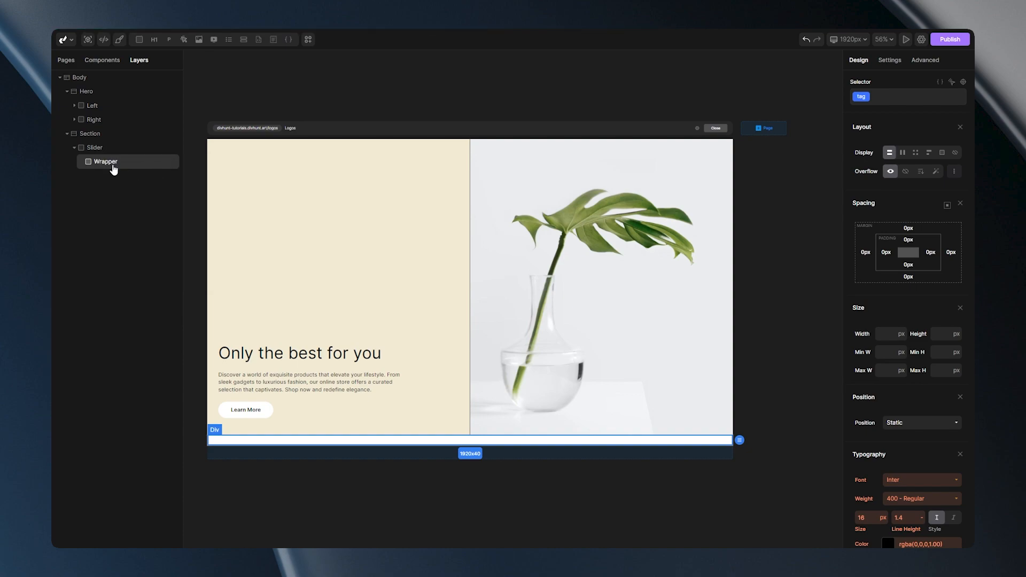
pyautogui.moveTo(118, 169)
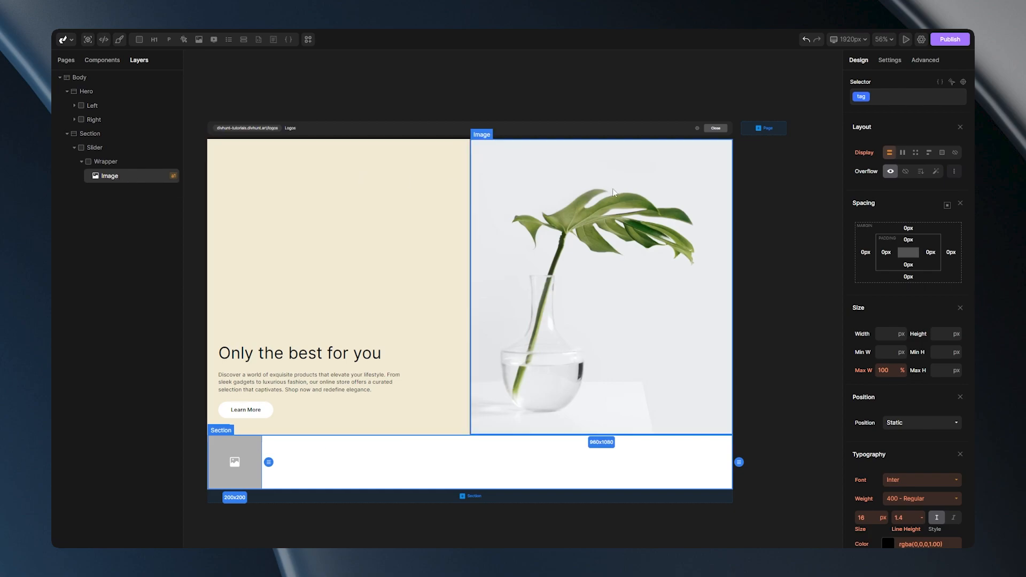
# Set the logo image source and give the Section 10px top and bottom padding.
pyautogui.click(889, 59)
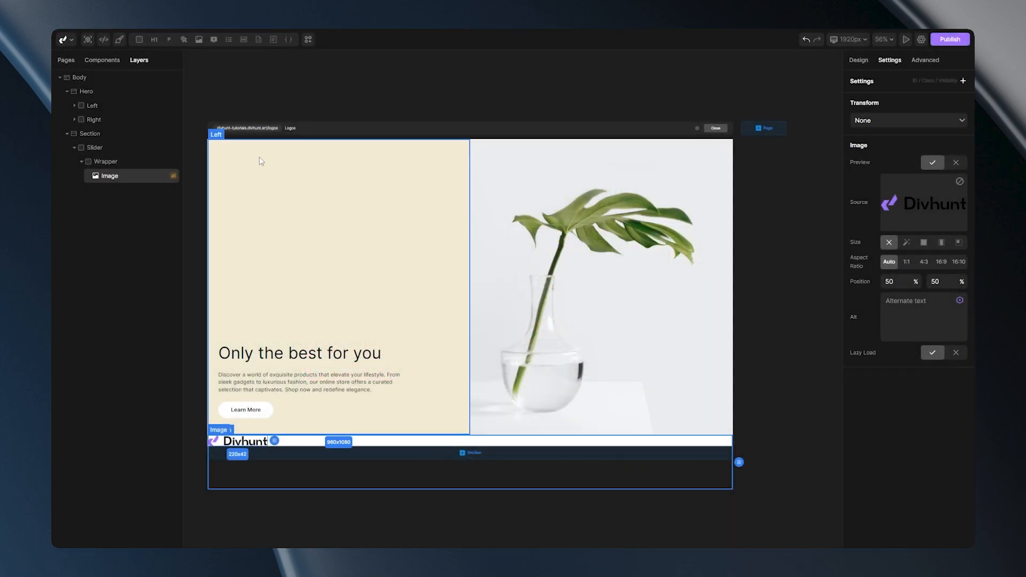
pyautogui.click(90, 134)
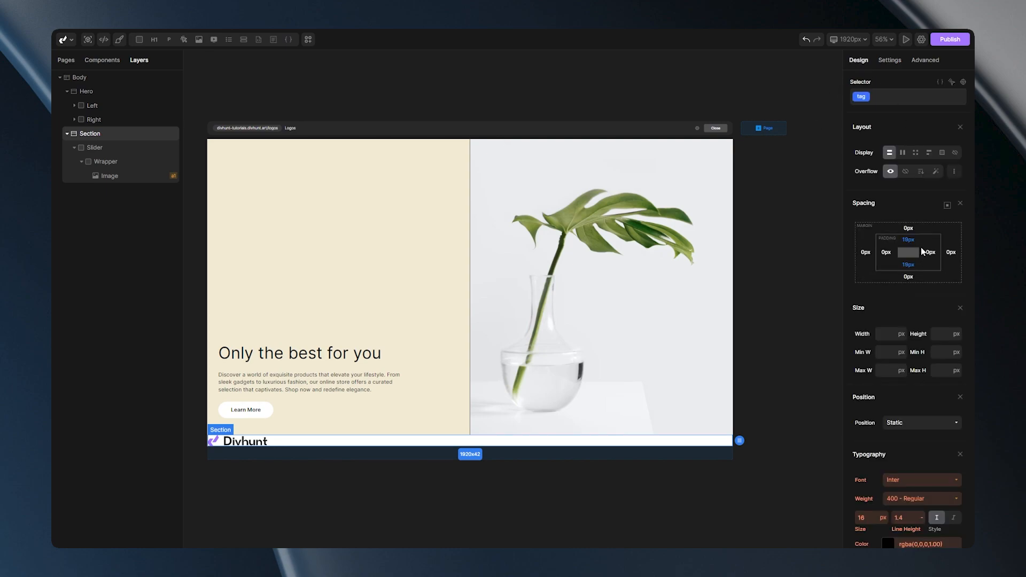
pyautogui.click(907, 239)
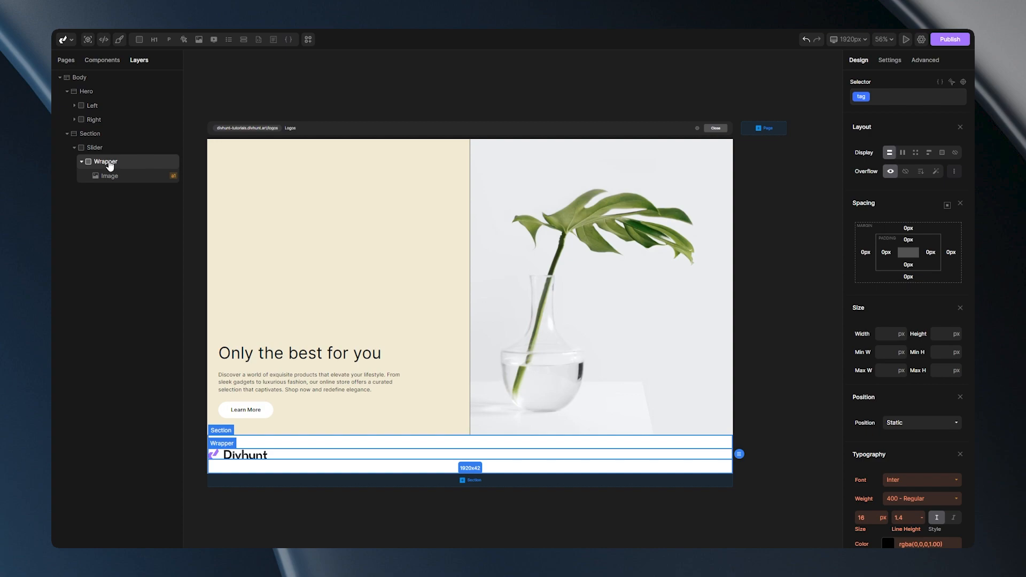
pyautogui.moveTo(134, 168)
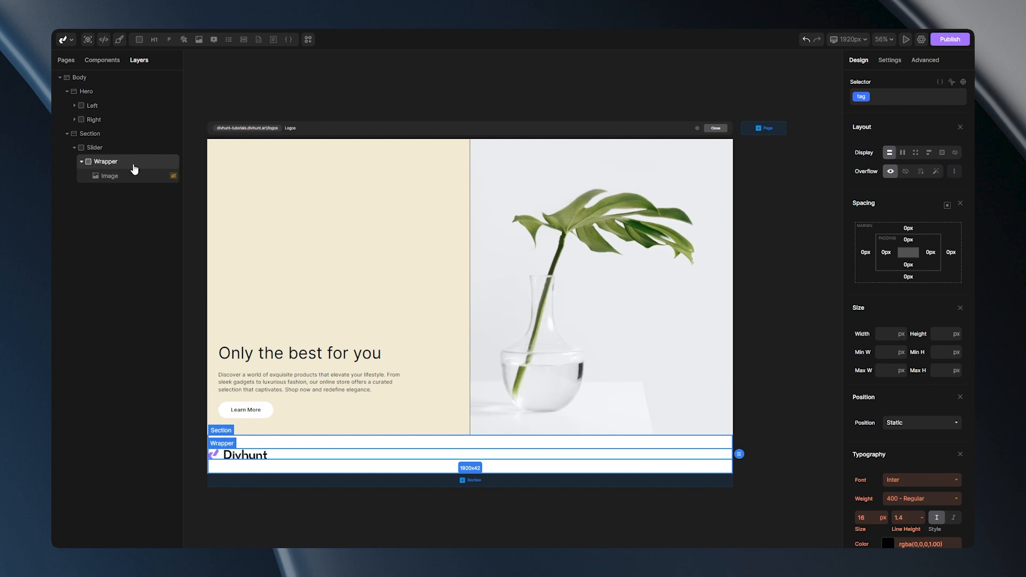
pyautogui.moveTo(110, 163)
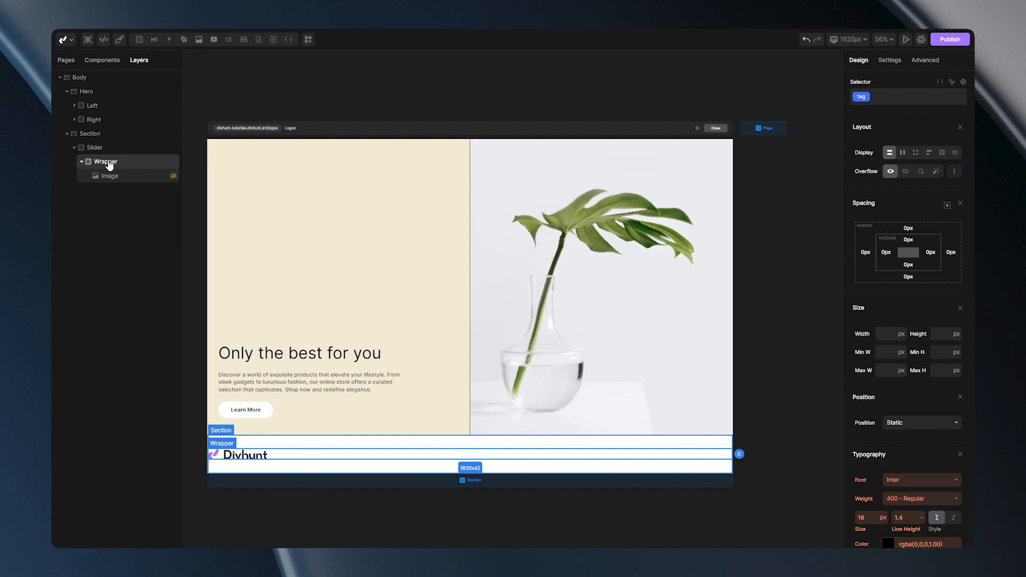
# Set the Wrapper's Loop value to 25 so the logo repeats.
pyautogui.rightClick(106, 161)
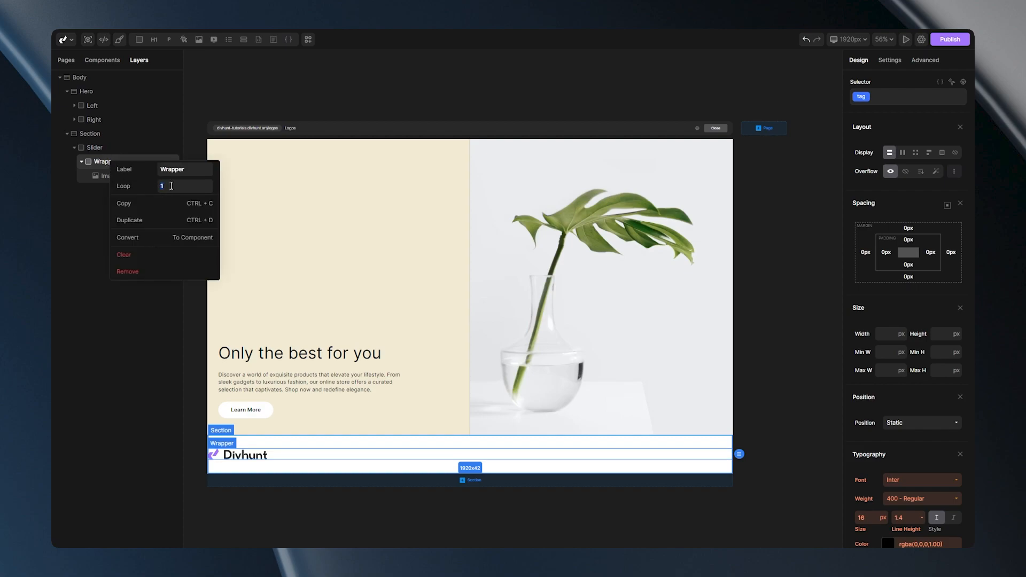
pyautogui.write('25')
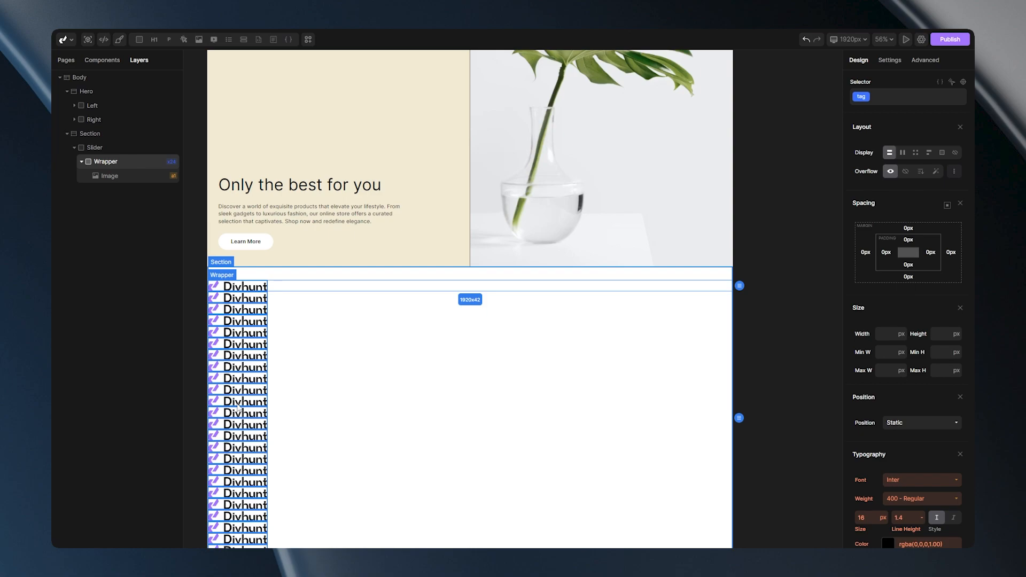
# Select the Slider and choose Marquee Effect as its transform in Settings.
pyautogui.click(94, 148)
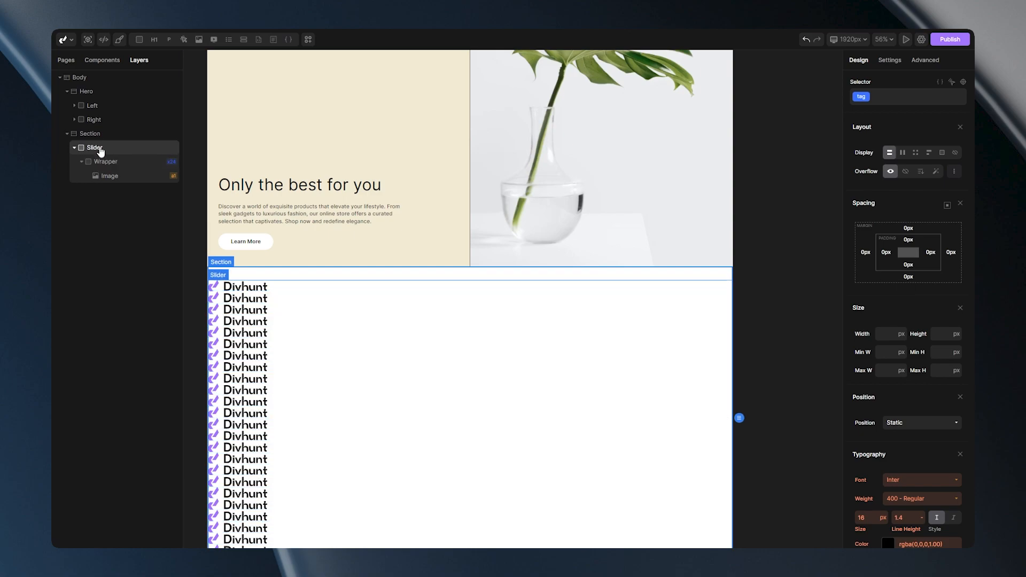
pyautogui.click(889, 60)
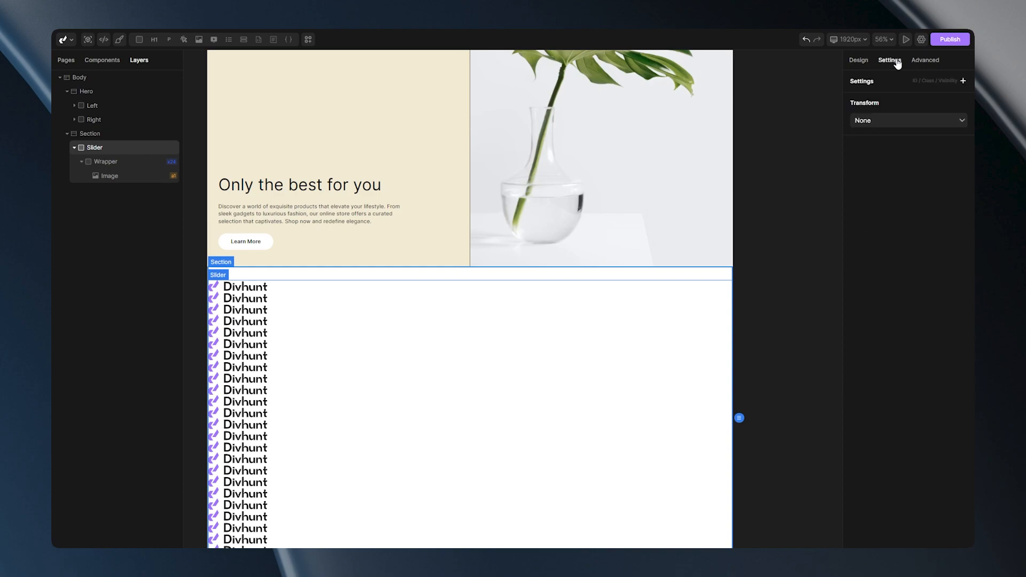
pyautogui.click(908, 120)
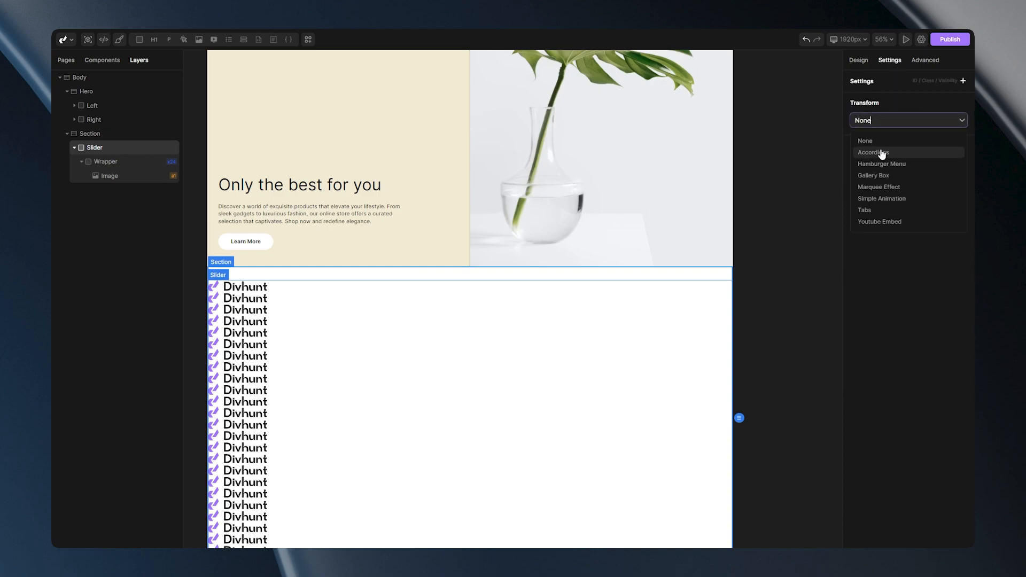
pyautogui.click(878, 187)
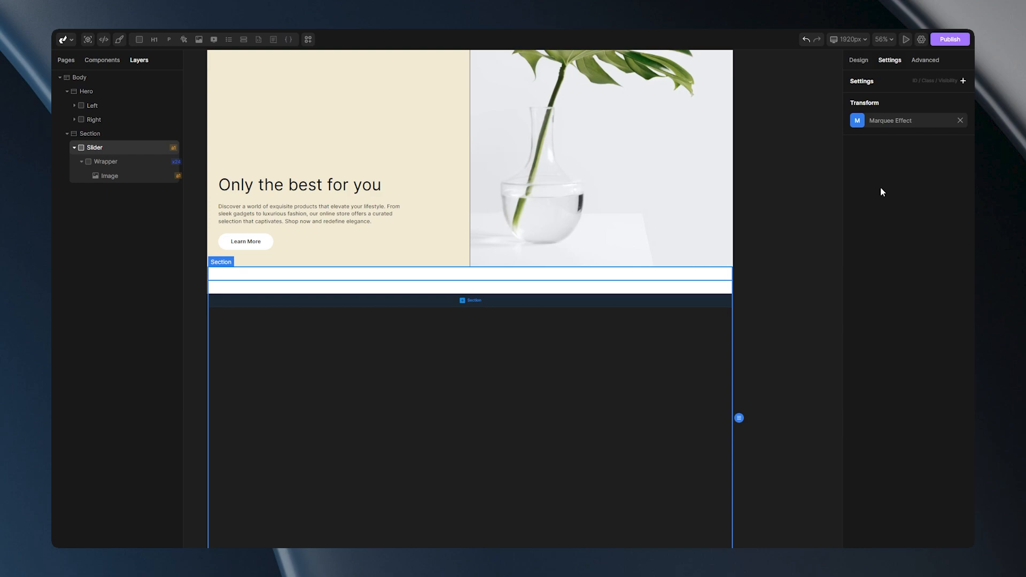
pyautogui.moveTo(902, 171)
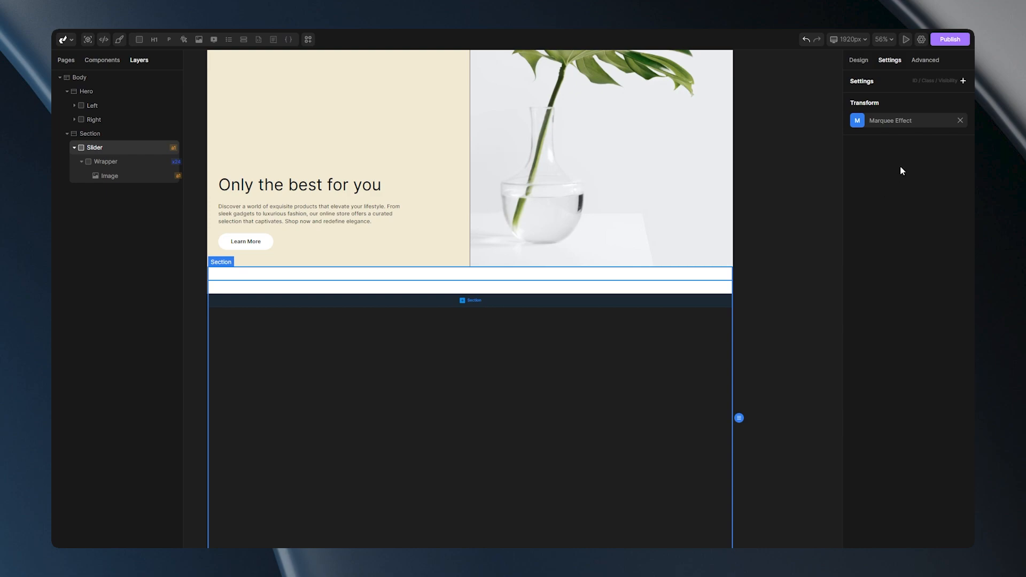
# Return to the Slider's Design properties to size it to 50px height.
pyautogui.click(858, 60)
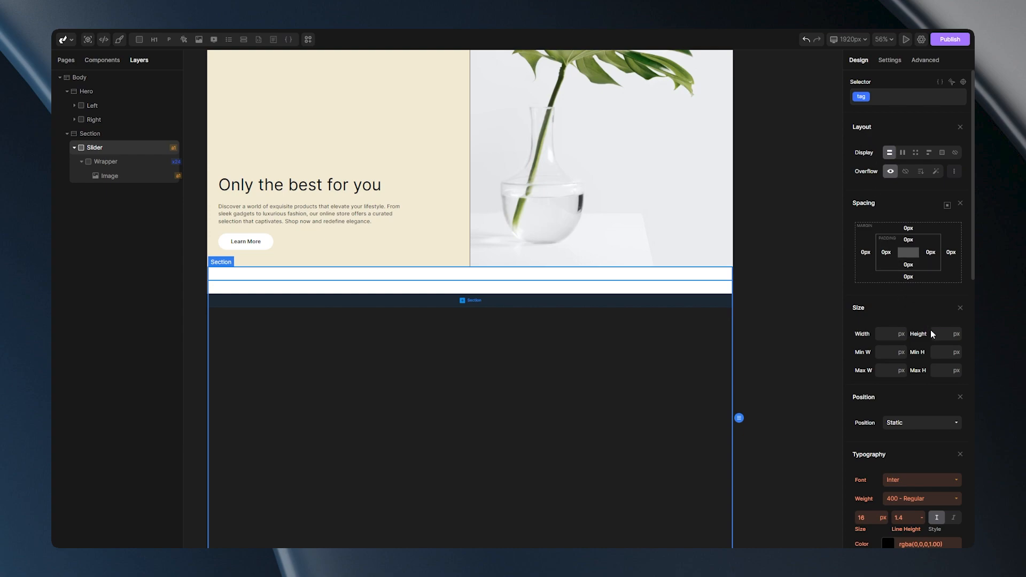
pyautogui.moveTo(941, 333)
pyautogui.write('50')
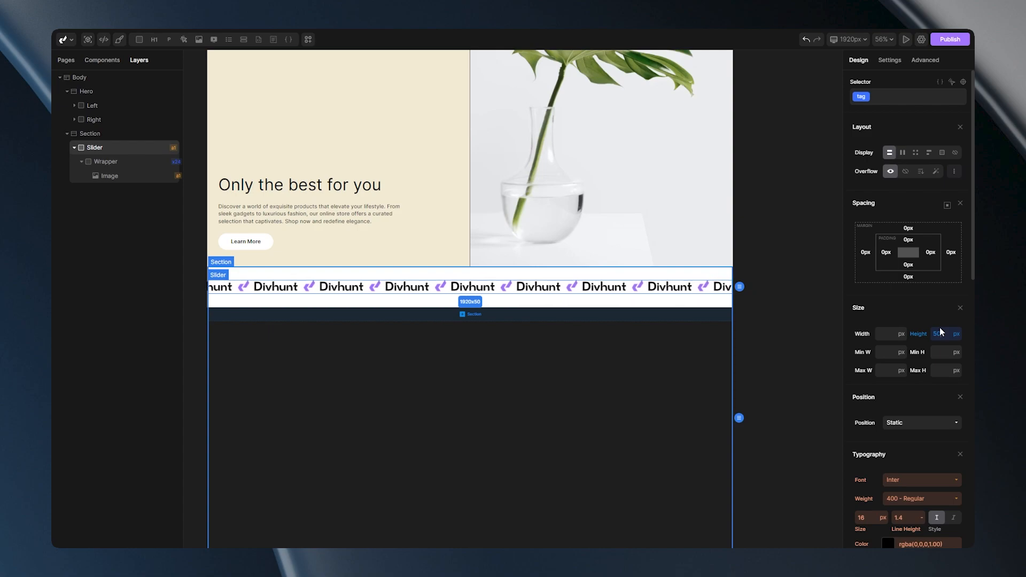
# Set the Marquee Effect Duration to 22 s and Gap to 110 px.
pyautogui.click(889, 59)
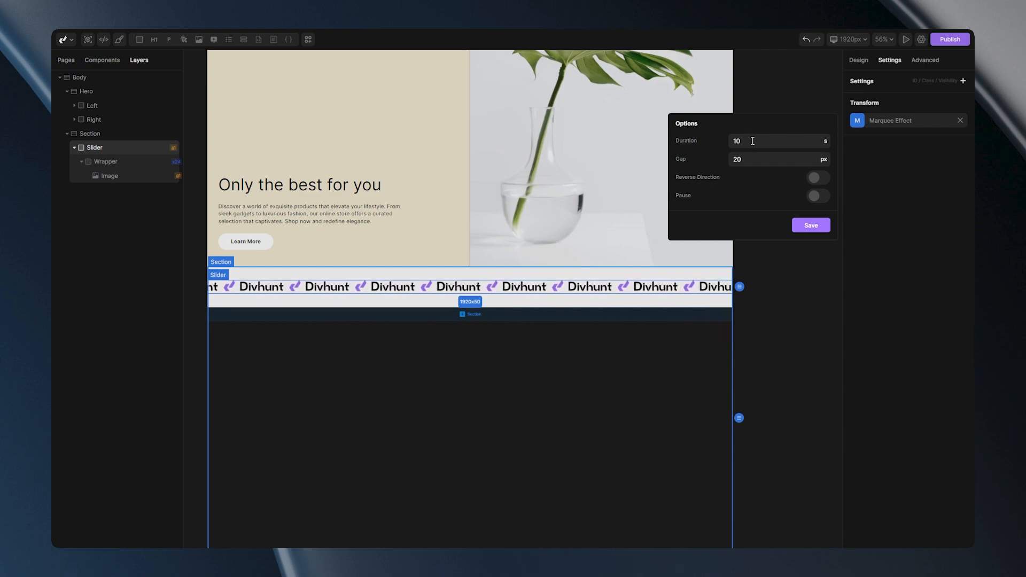
pyautogui.click(752, 141)
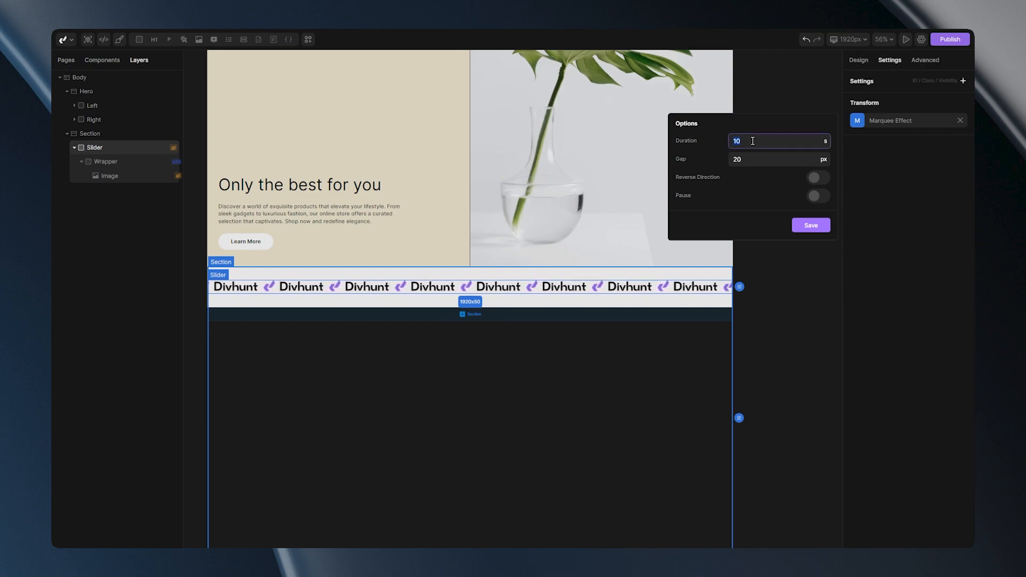
pyautogui.write('2')
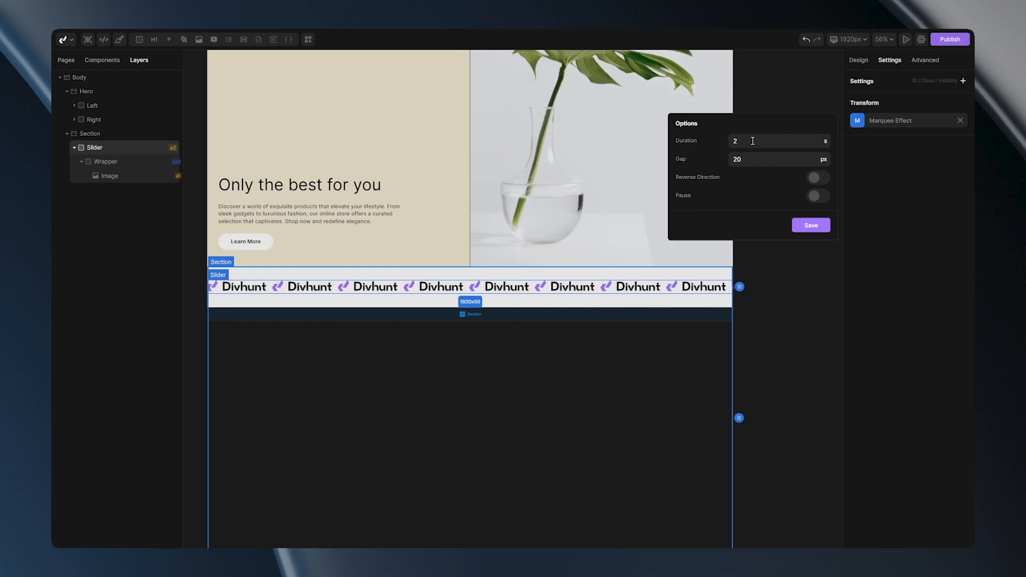
pyautogui.write('2')
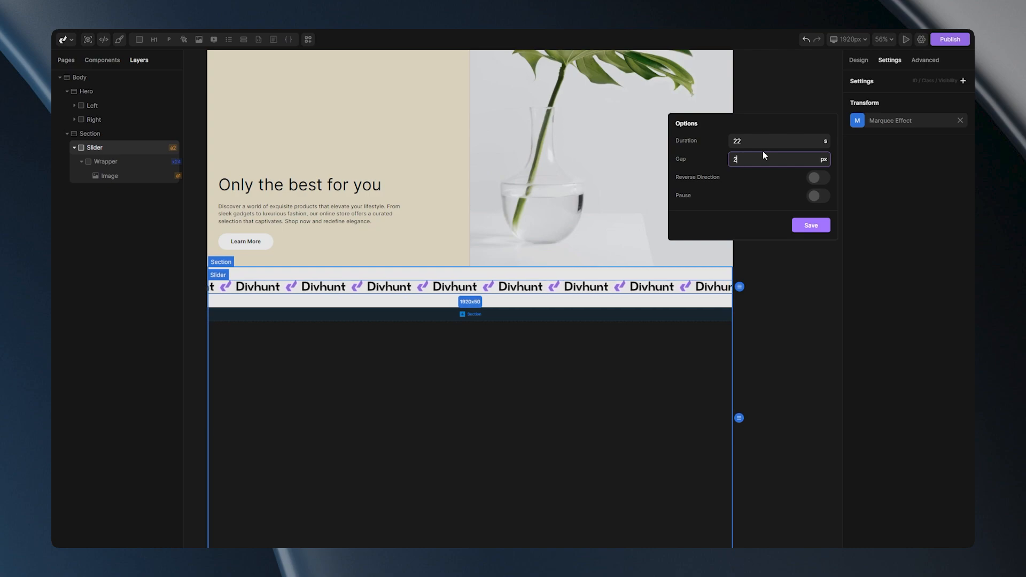
pyautogui.write('110')
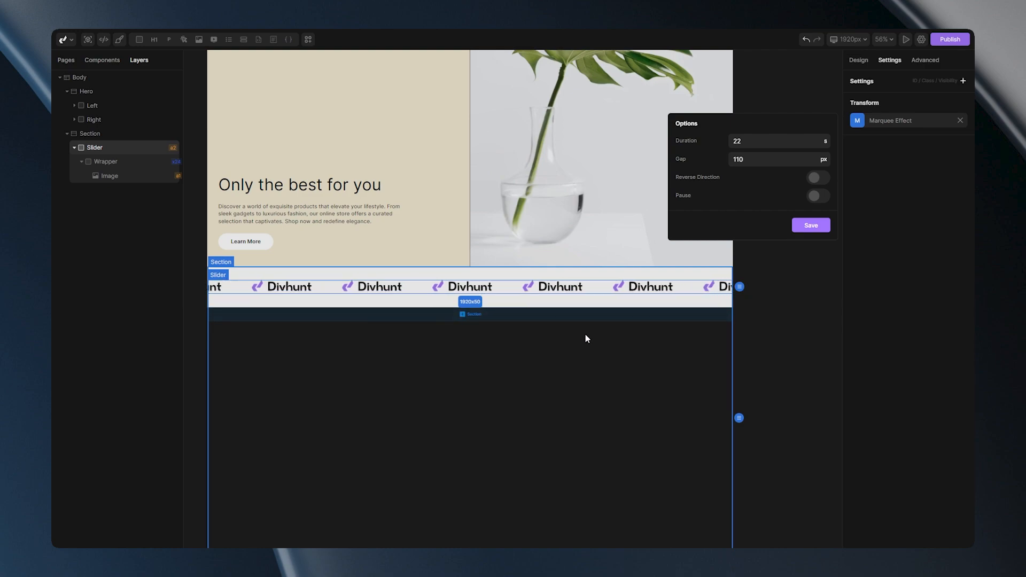
pyautogui.moveTo(274, 338)
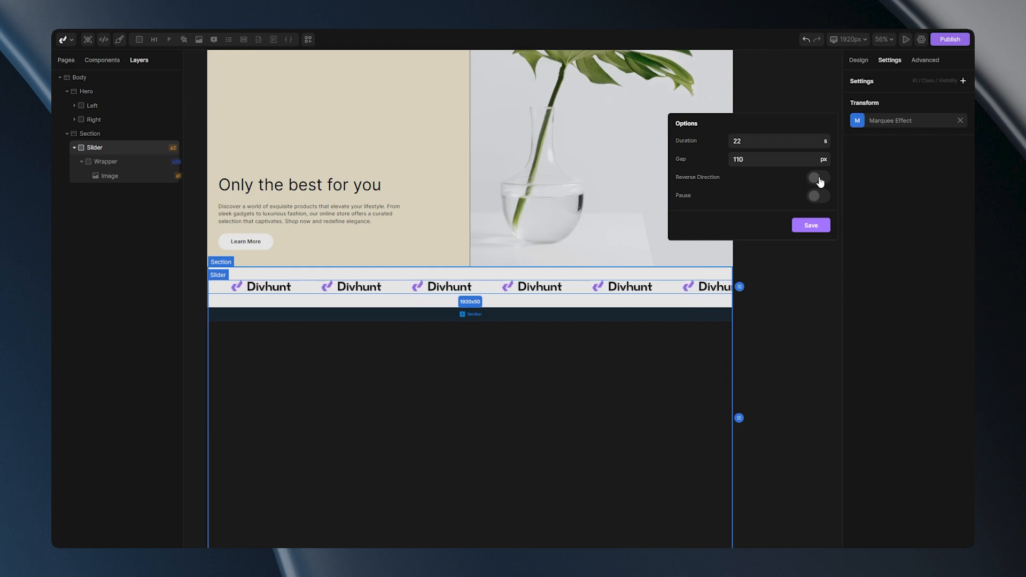
# Turn on Reverse Direction and Pause in the Marquee Effect options.
pyautogui.click(817, 177)
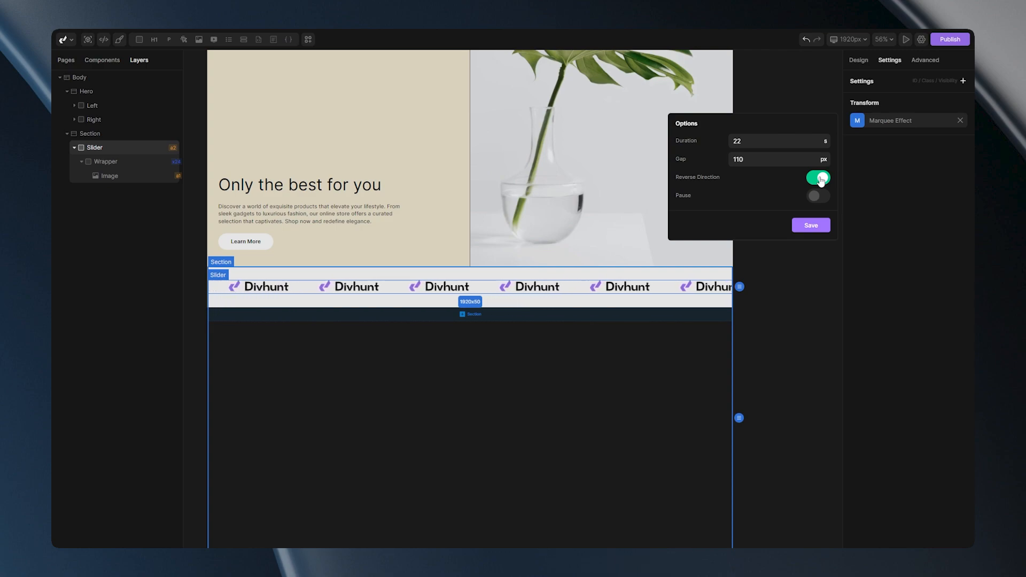
pyautogui.click(817, 195)
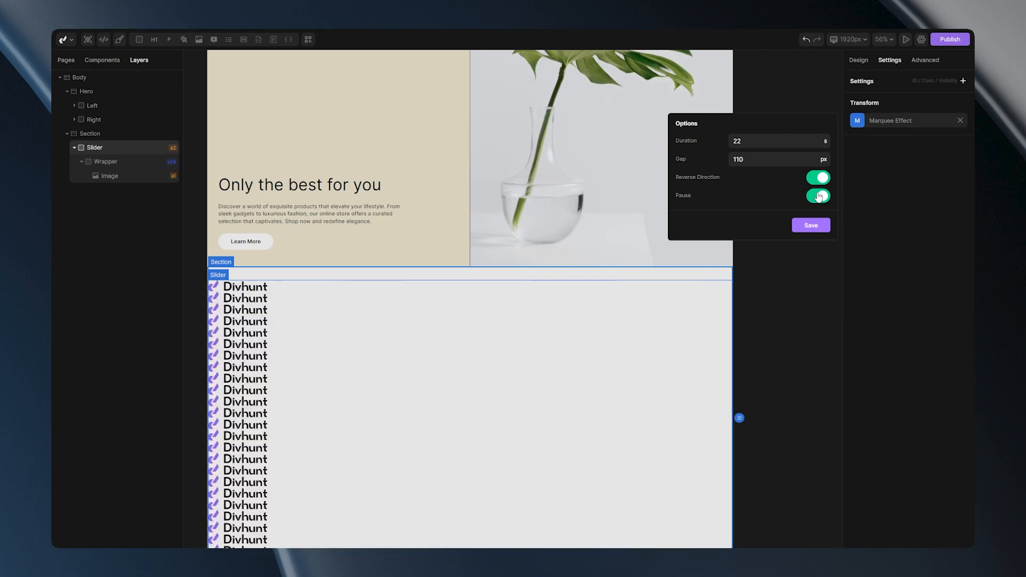